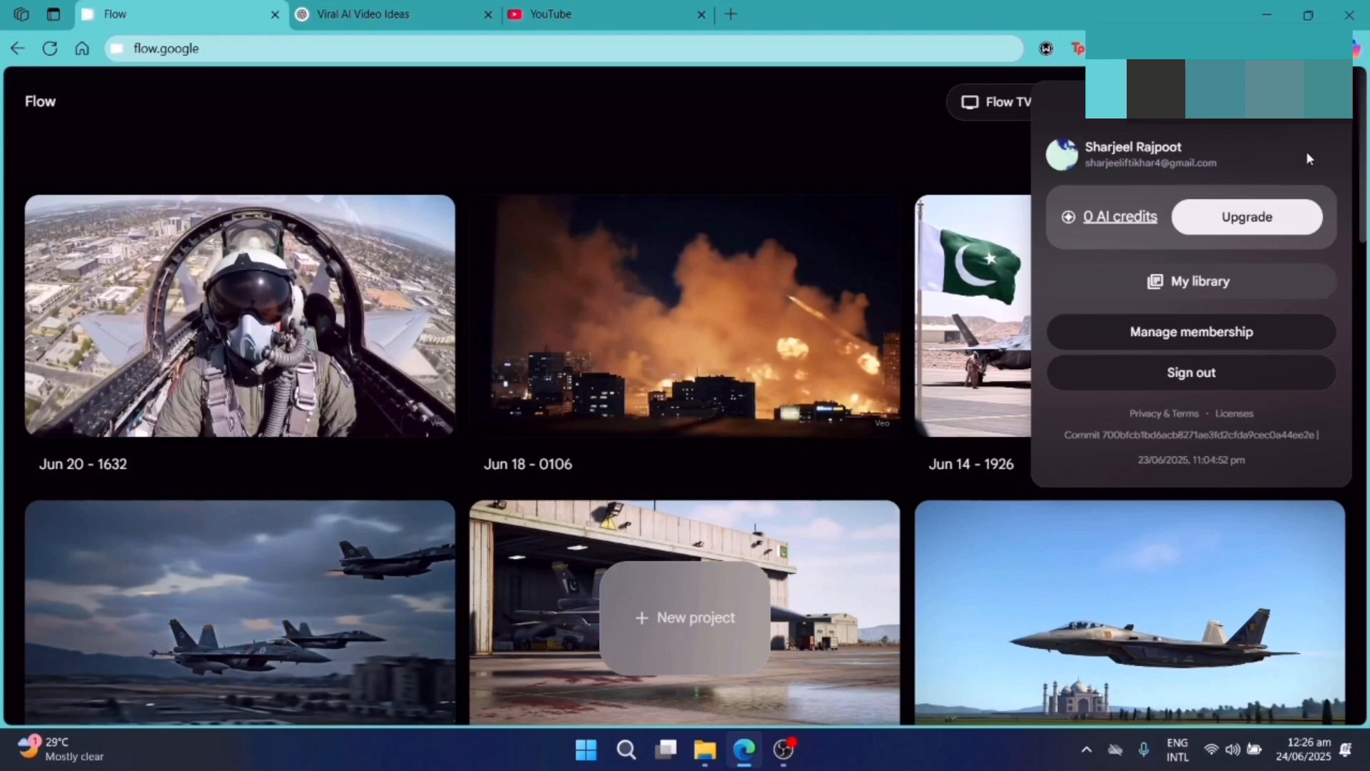
# In Google One membership management, expand Cancel membership and start the cancellation
pyautogui.click(1191, 331)
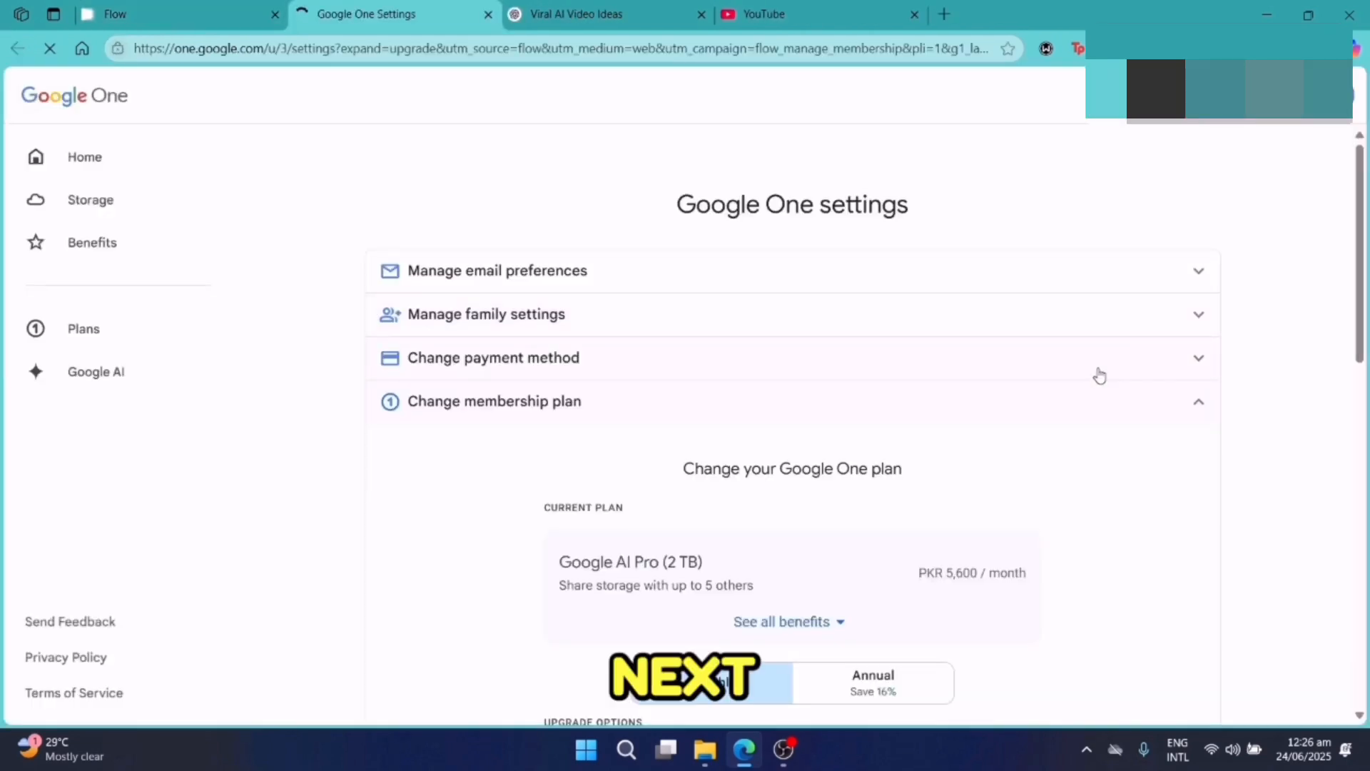
pyautogui.scroll(-3)
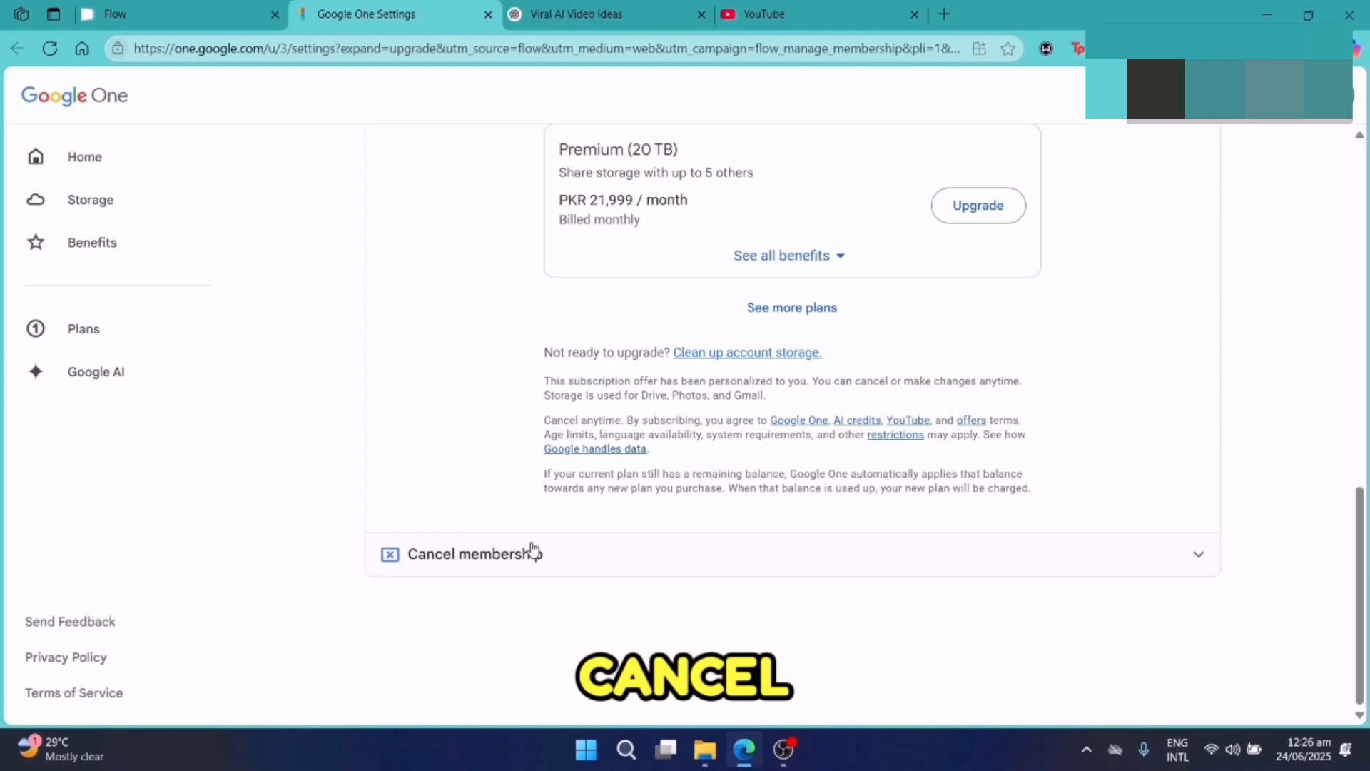
pyautogui.click(474, 554)
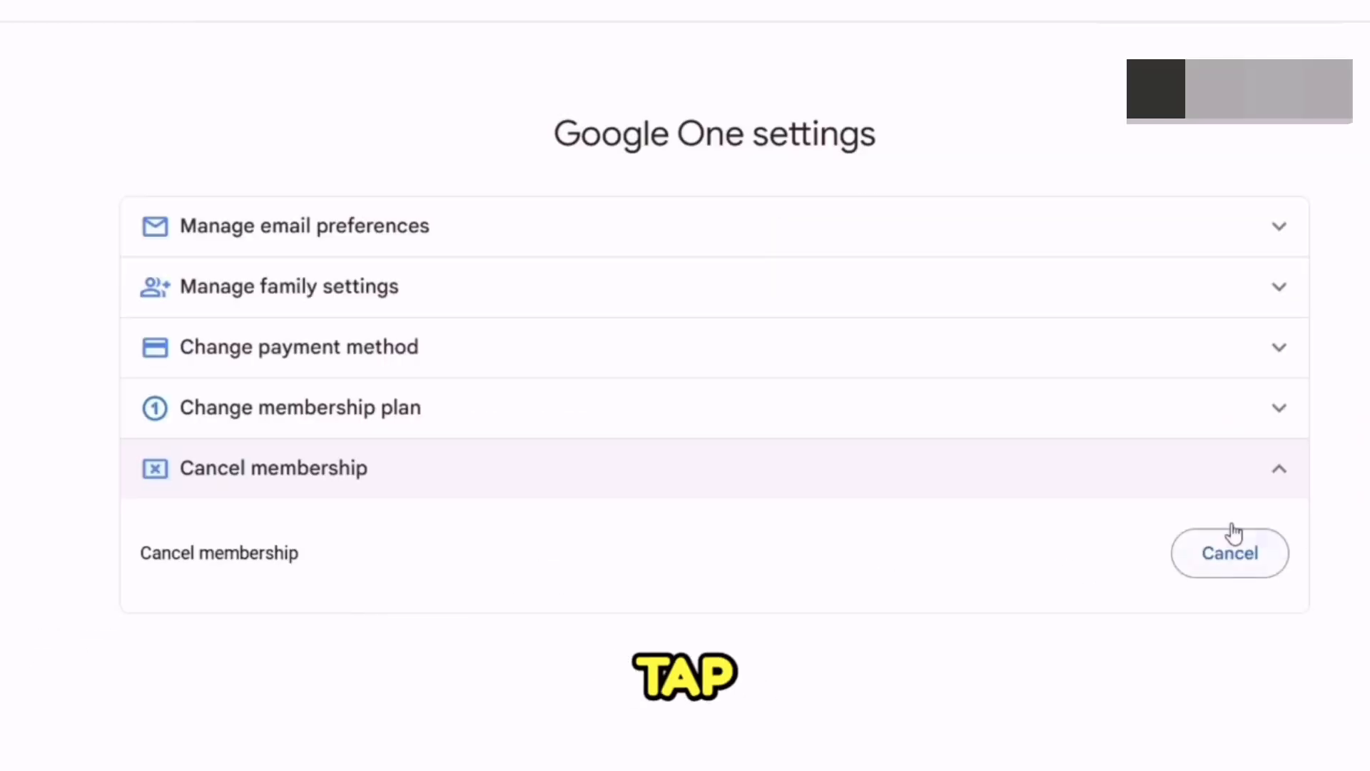
pyautogui.click(1229, 552)
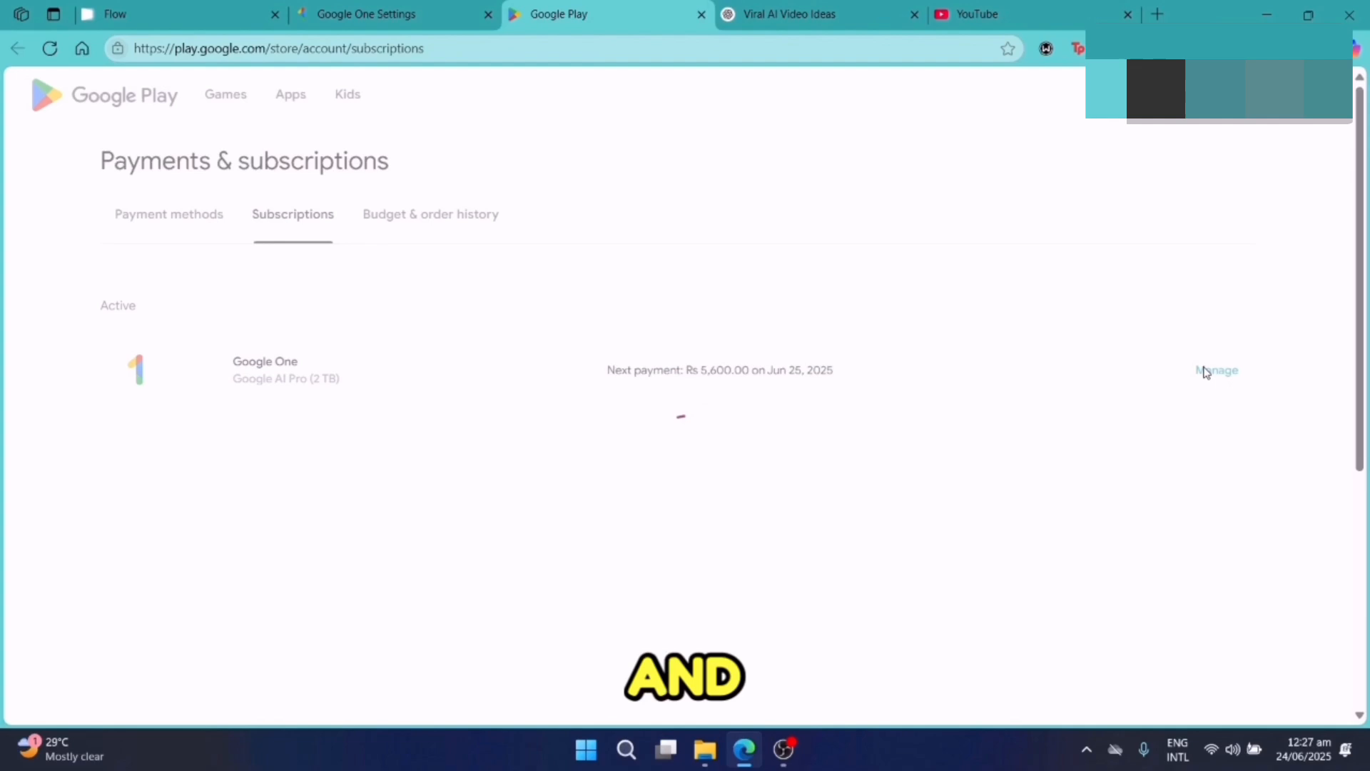
# In Google Play, open the Google AI Pro (2 TB) subscription and begin cancelling it
pyautogui.click(1216, 369)
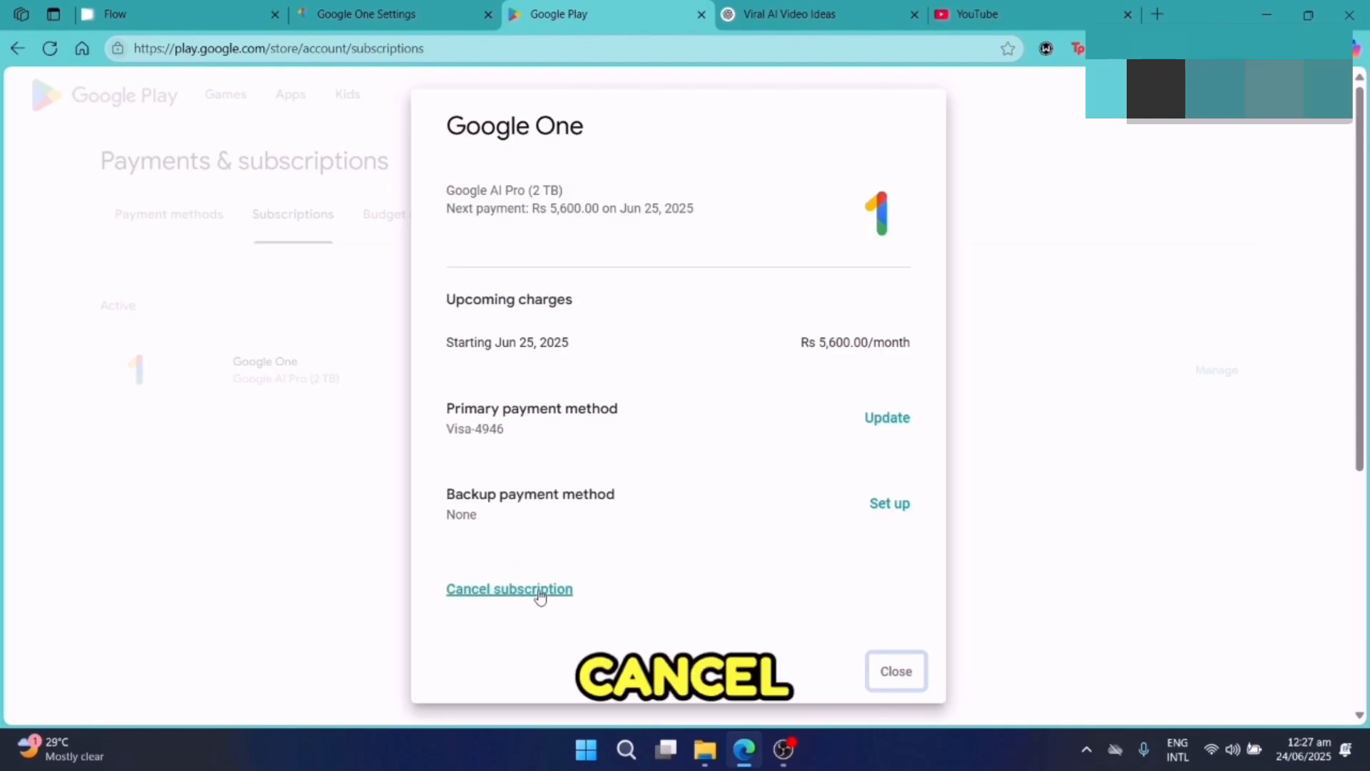
pyautogui.click(508, 588)
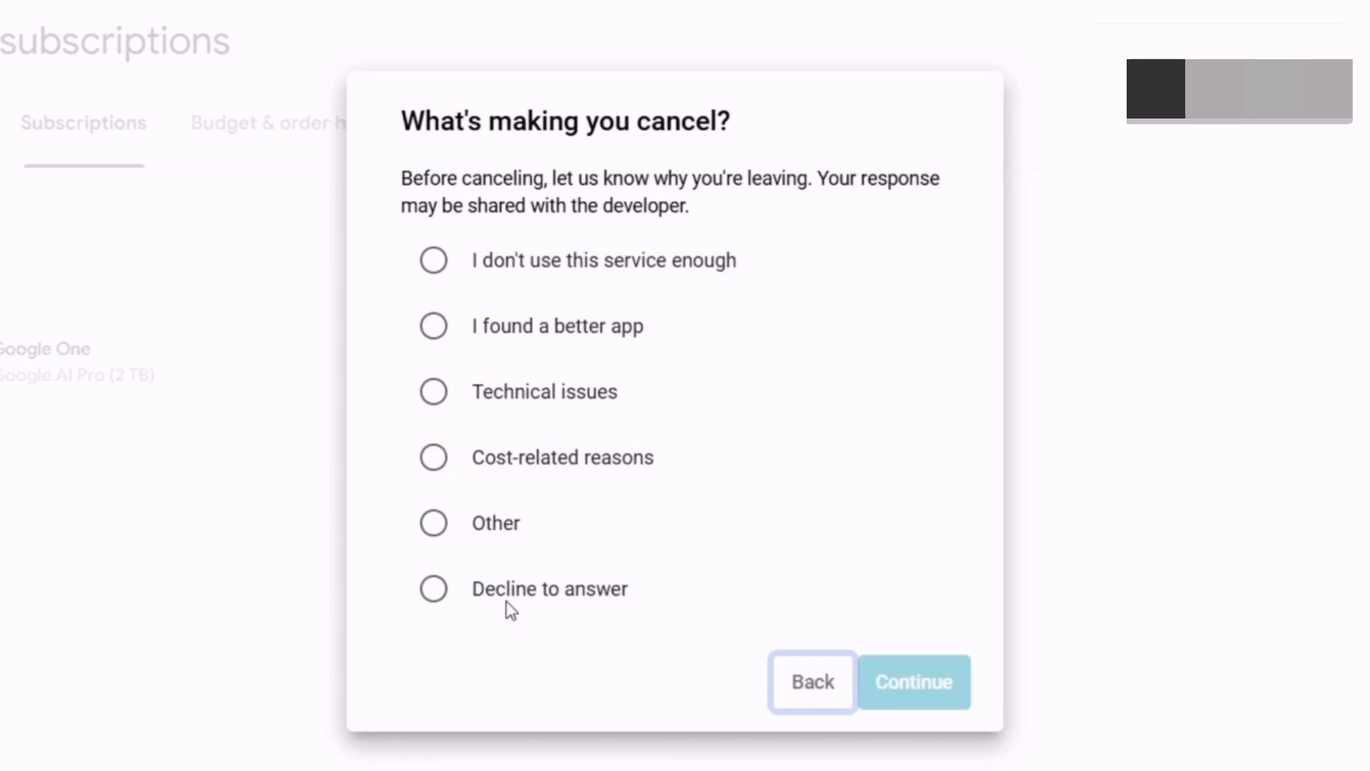
# Decline to answer the survey and confirm cancellation so the subscription shows Canceled, ending Jun 25, 2025
pyautogui.click(434, 588)
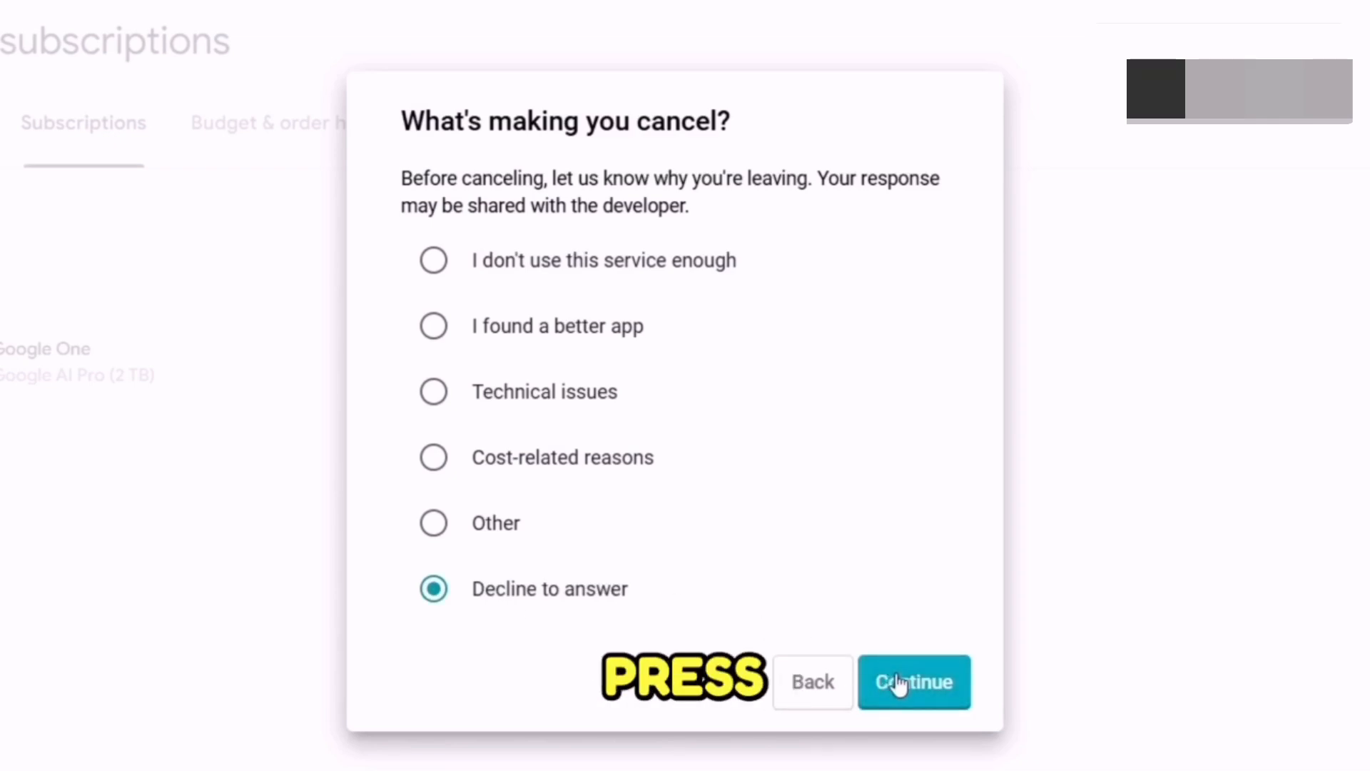
pyautogui.click(913, 682)
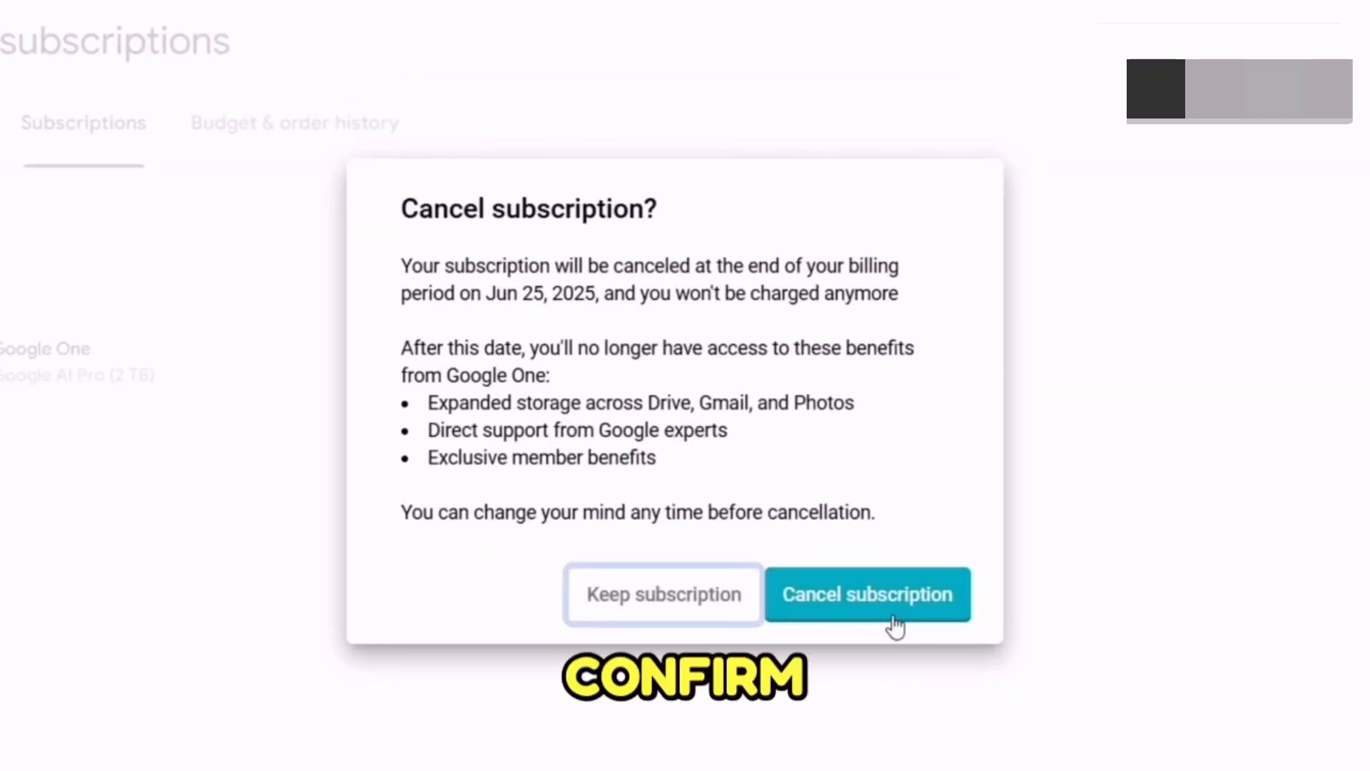
pyautogui.click(866, 594)
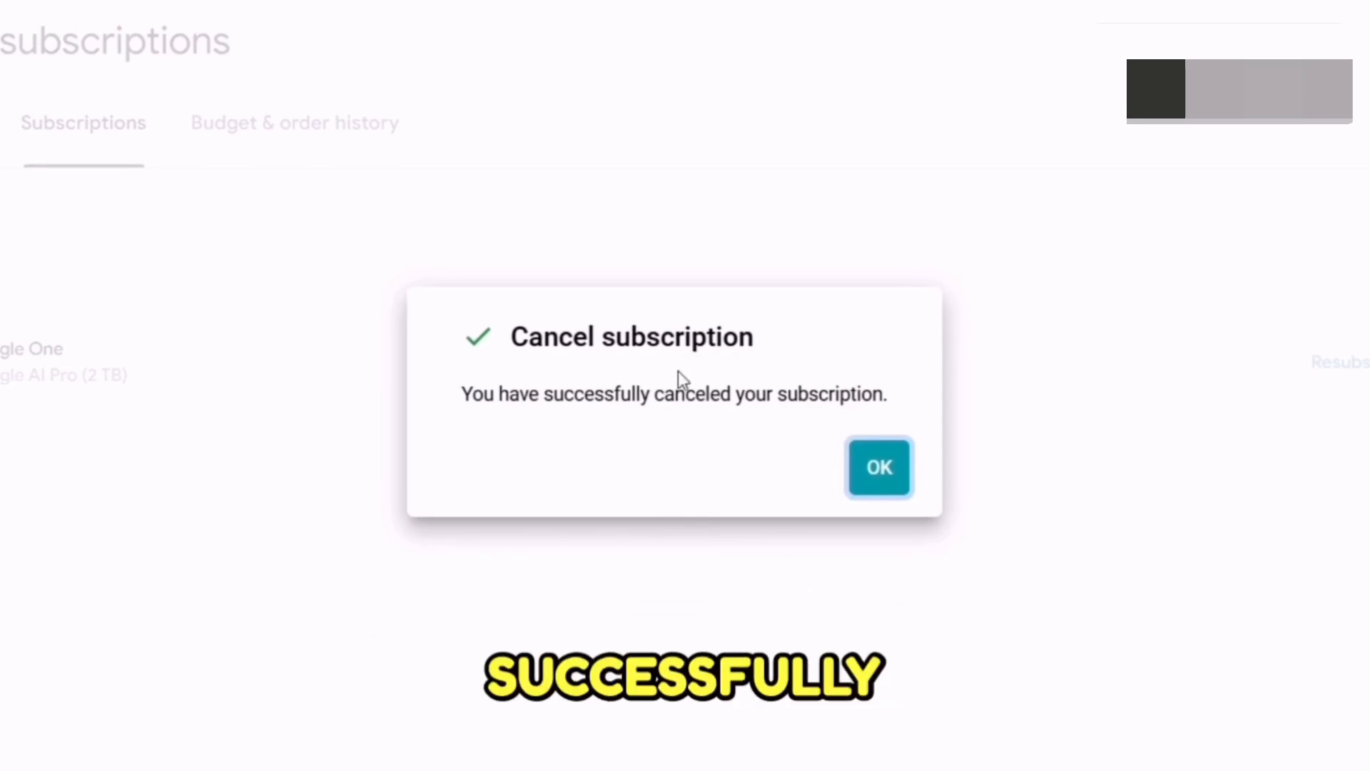
pyautogui.click(878, 466)
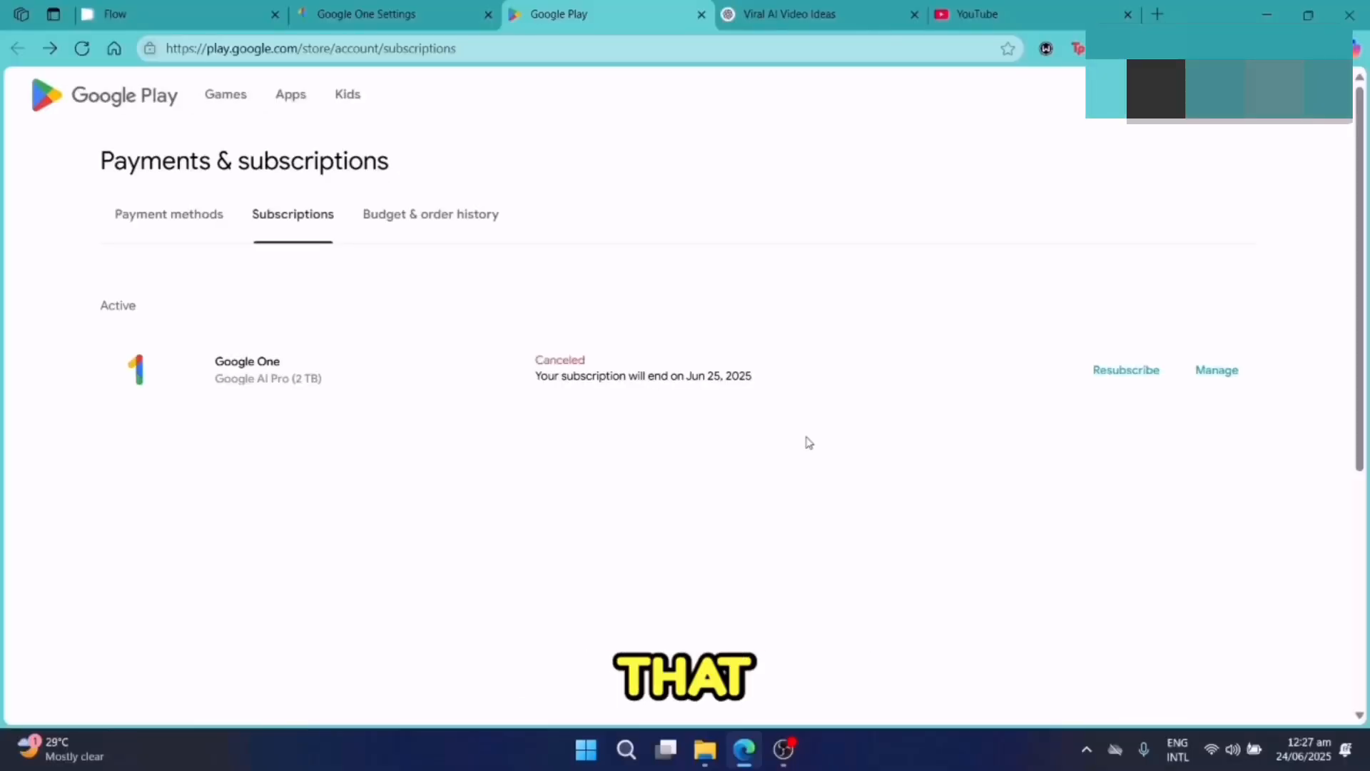